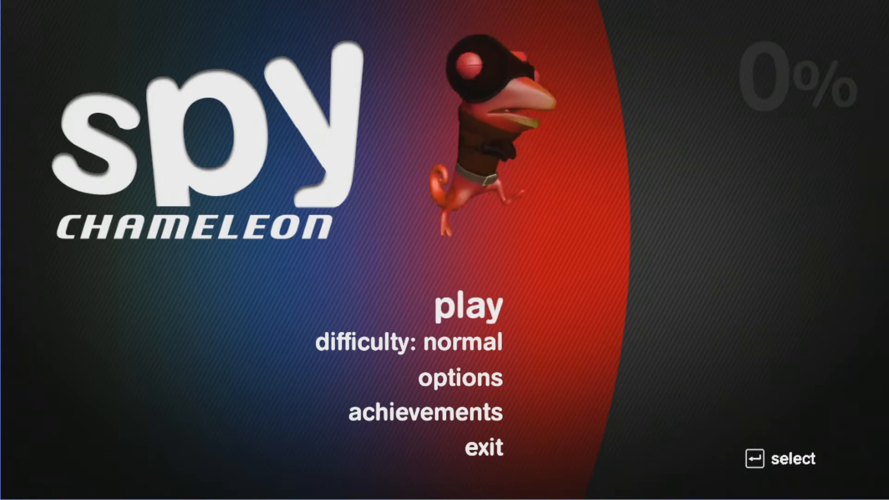
- Move down the title menu and open the game settings screen
key("down")
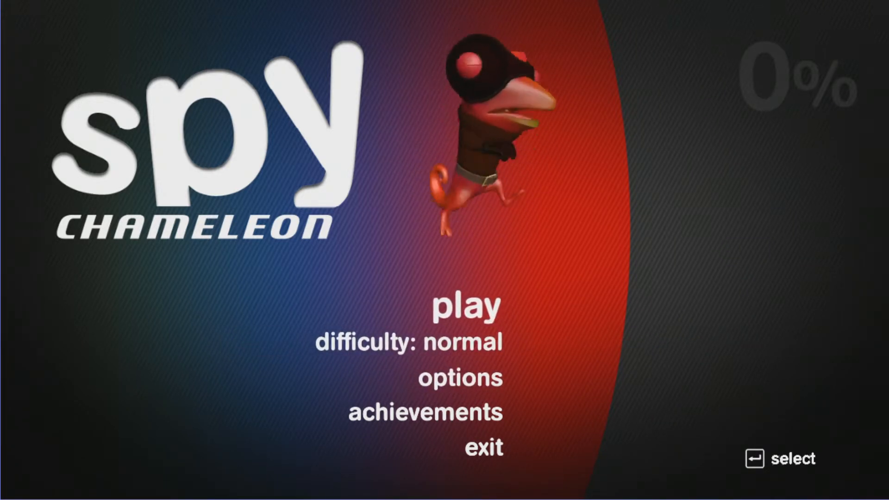
key("down")
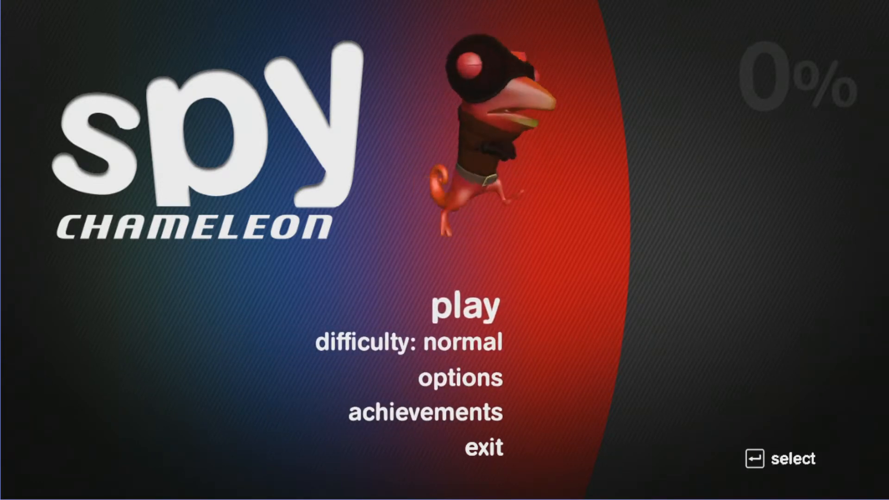
key("down")
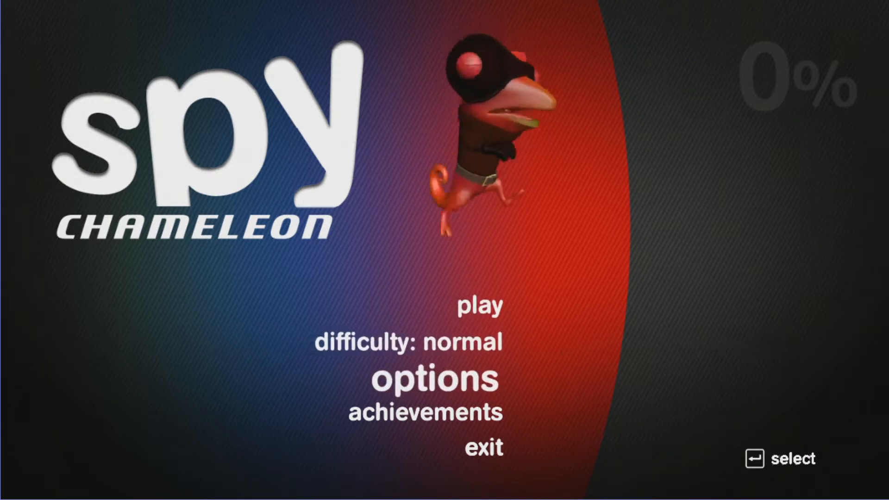
left_click(434, 379)
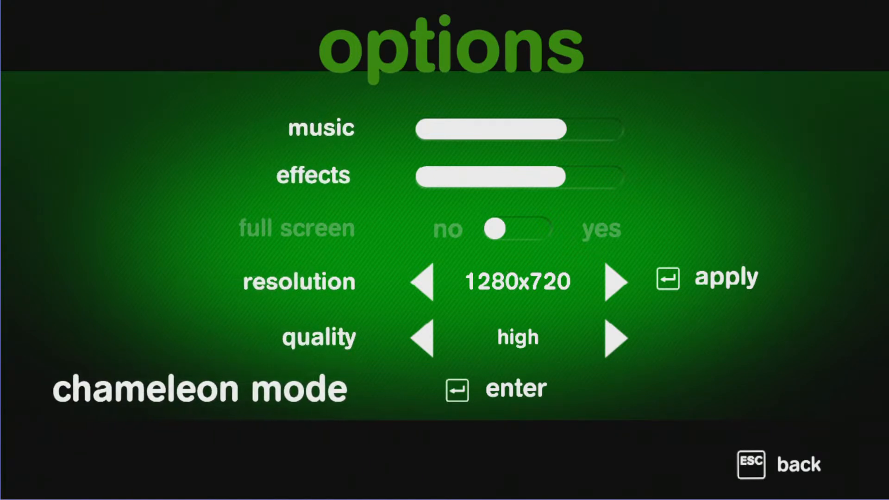
- Return to the title and open Mission 01, the celebrity's affaire, listing levels 01–05
key("Escape")
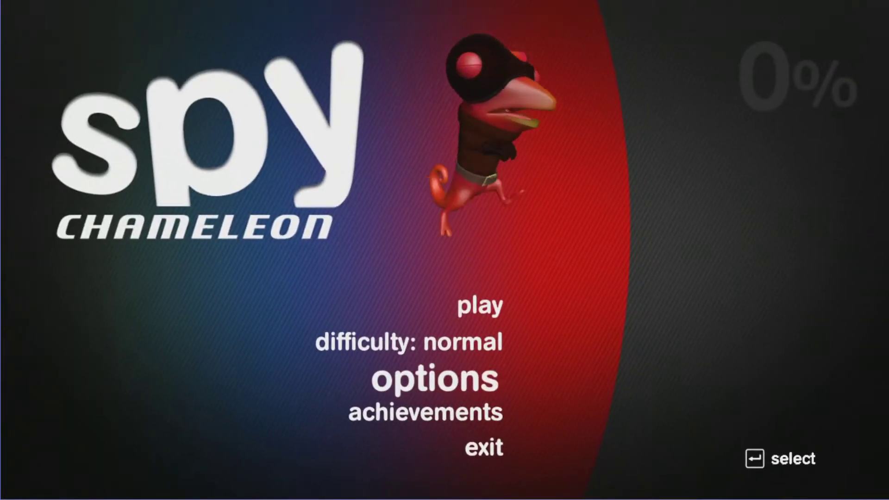
key("up")
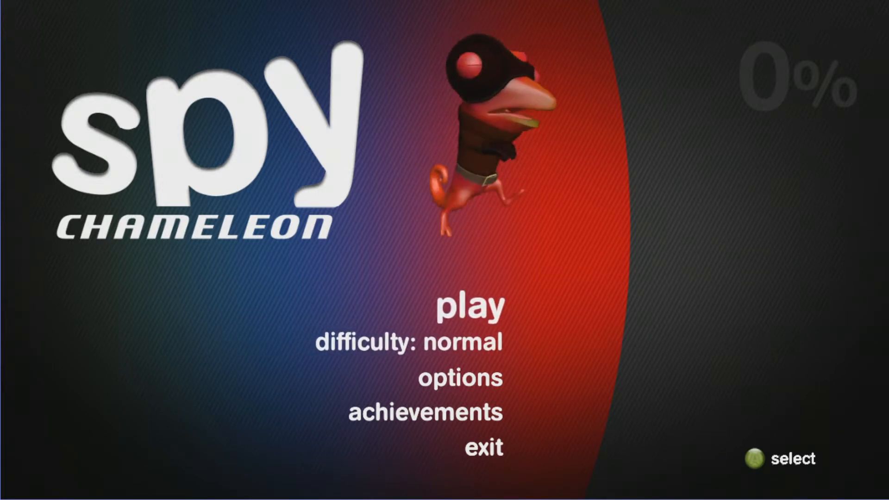
left_click(467, 306)
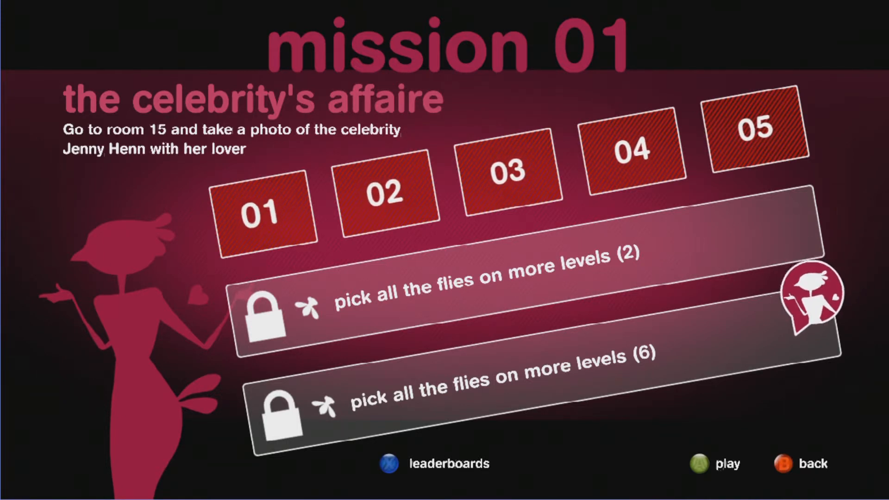
left_click(726, 464)
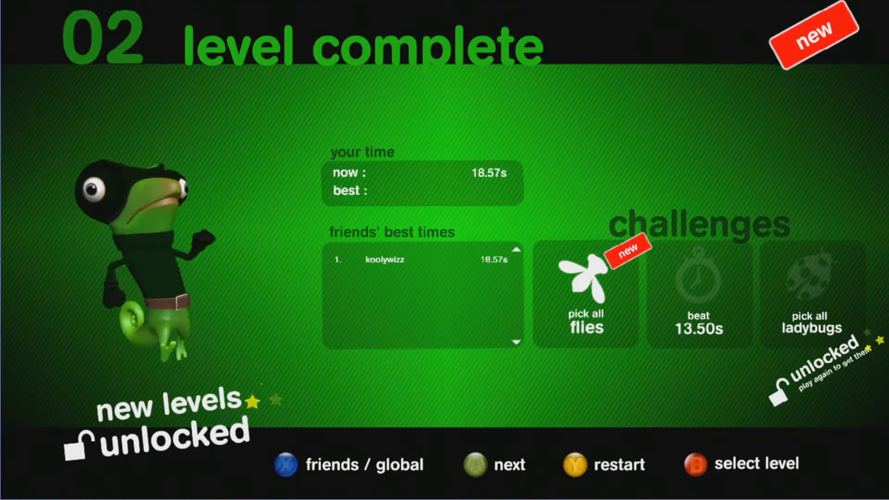
left_click(508, 465)
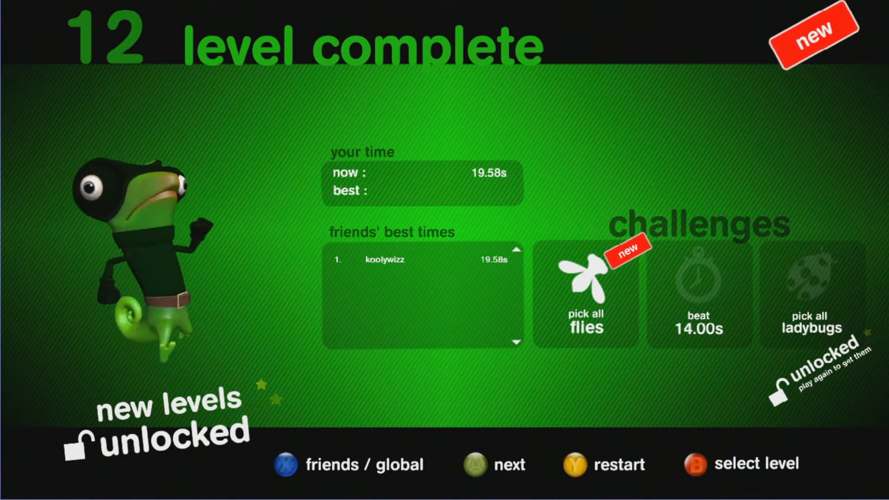
left_click(509, 465)
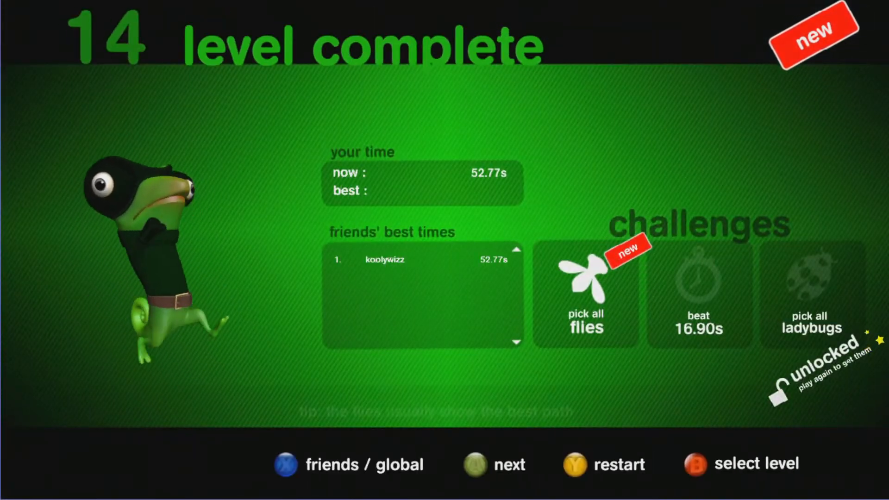
- Continue from the level 14 results screen to level 15
left_click(474, 465)
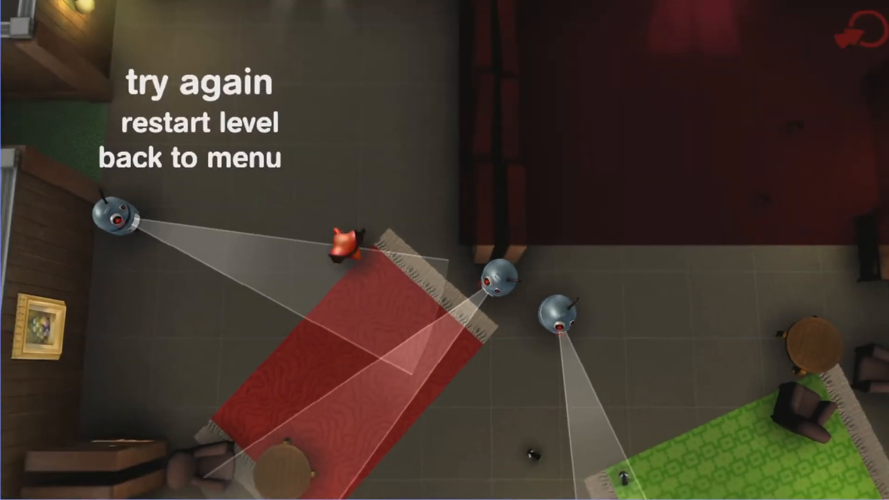
- After being spotted, restart level 15 with Try again from the pause menu
left_click(200, 122)
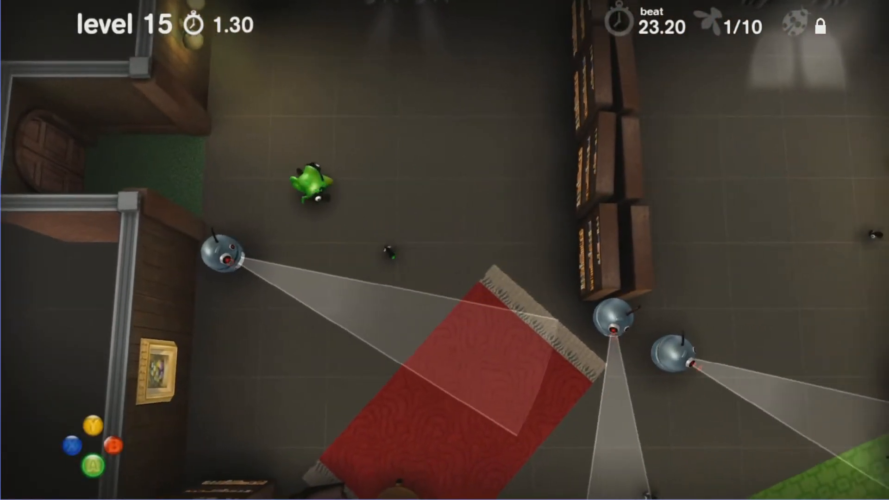